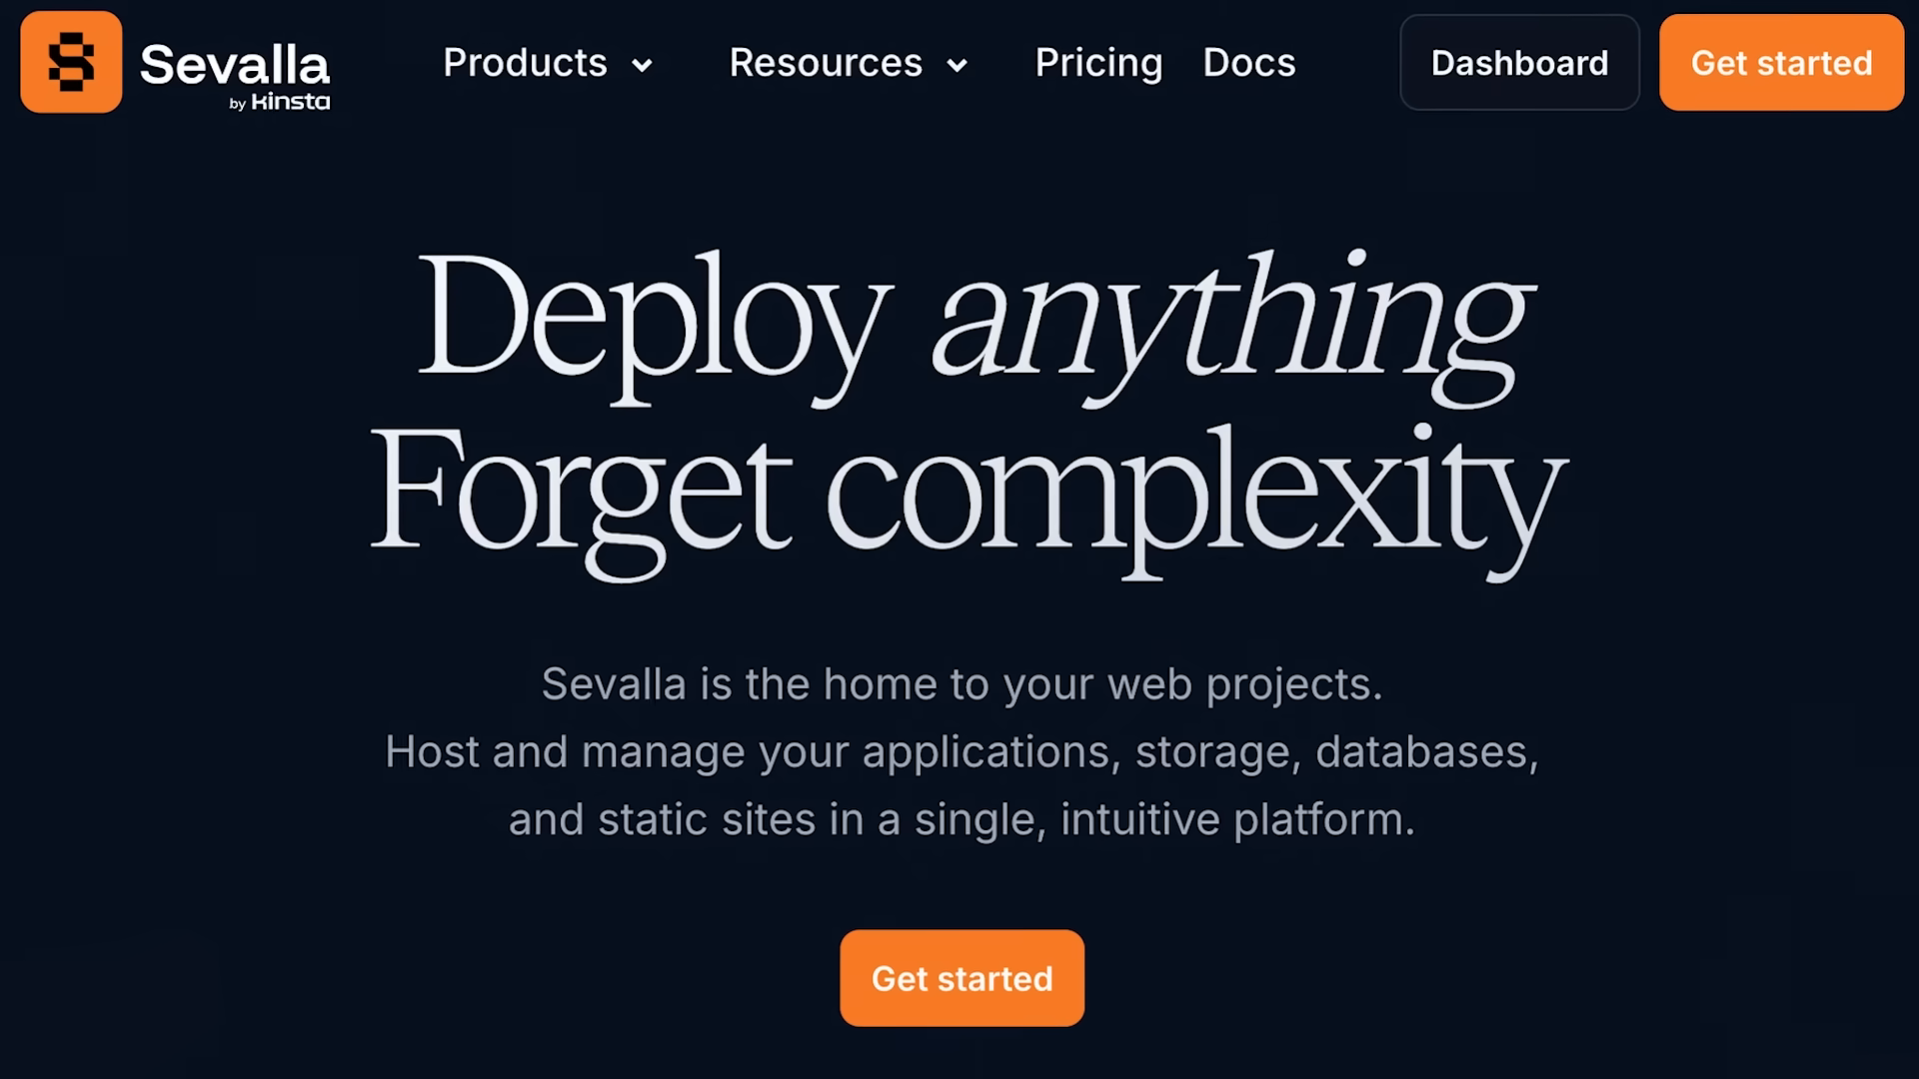
- View the API v3 - NestJS pipeline with its Preview, Staging and Production columns
click(1519, 61)
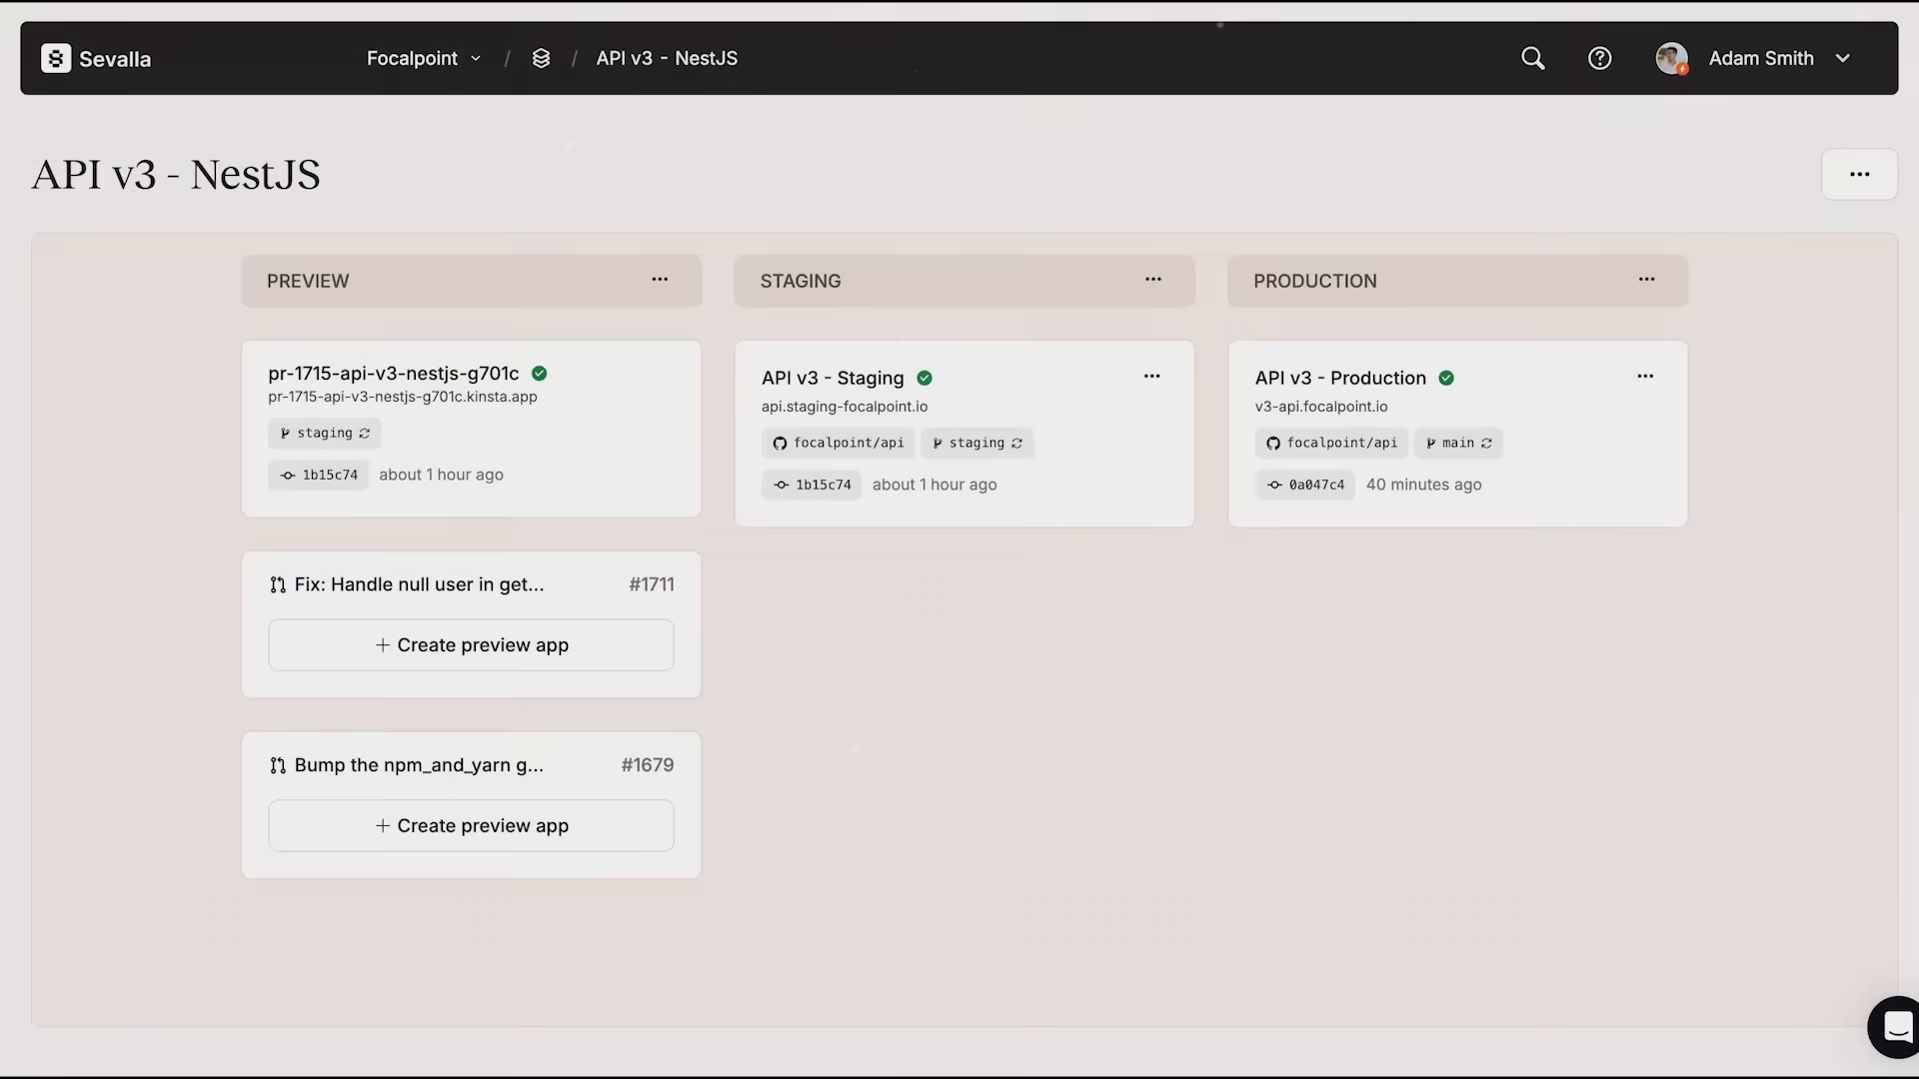